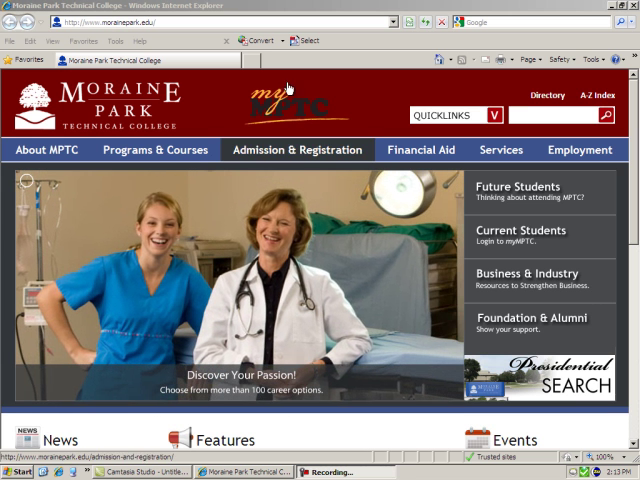
# Go from the Moraine Park site header to the myMPTC sign-in page.
pyautogui.click(290, 104)
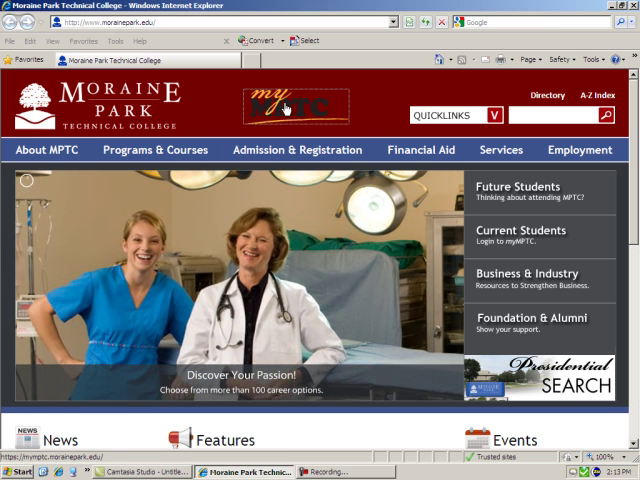
pyautogui.click(292, 104)
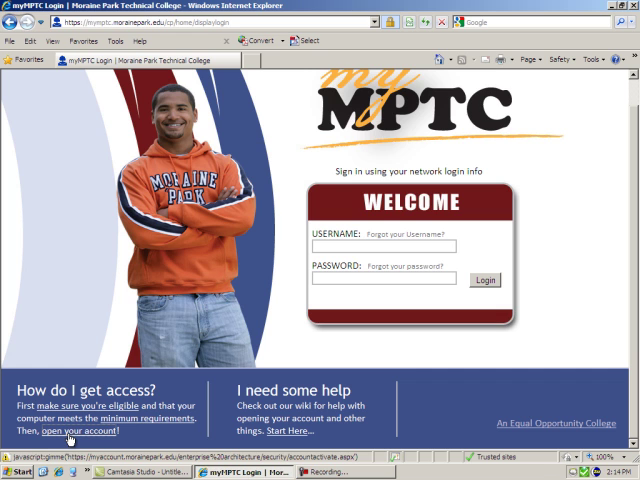
# Follow the 'open your account' link to start the new myMPTC account form.
pyautogui.click(68, 432)
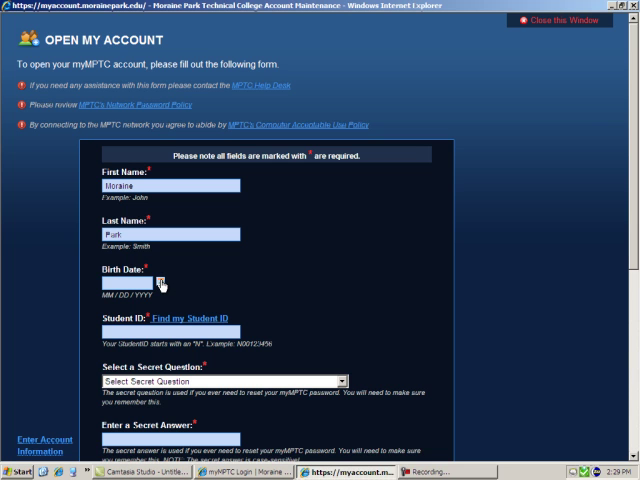
# Pick the birth month and year in the calendar and confirm it into the Birth Date field.
pyautogui.click(130, 284)
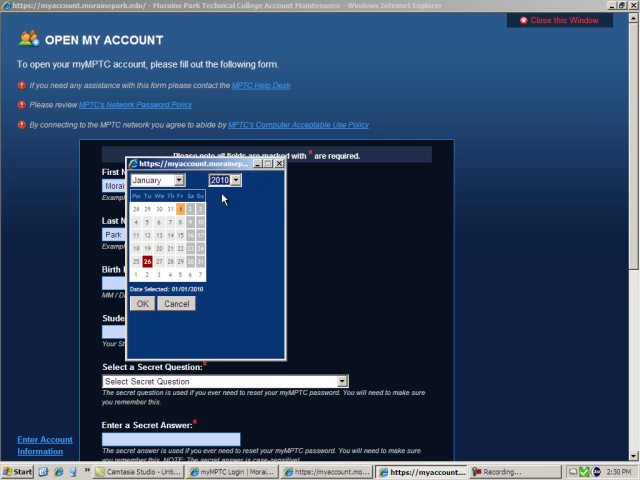
pyautogui.click(232, 180)
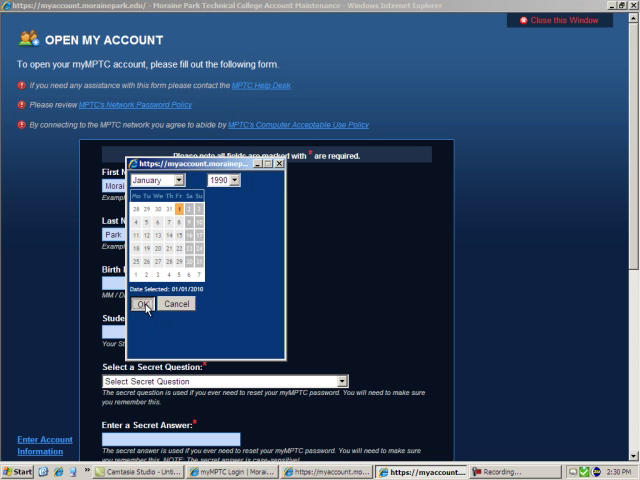
pyautogui.click(144, 304)
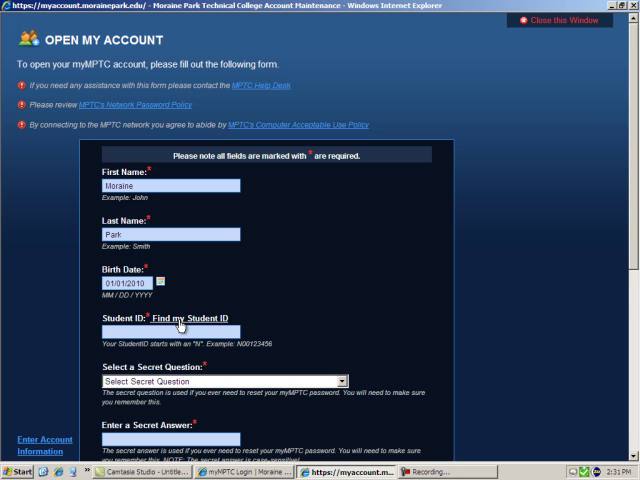
# Retrieve the student ID through 'Find my Student ID' and return to the form with it filled.
pyautogui.click(188, 318)
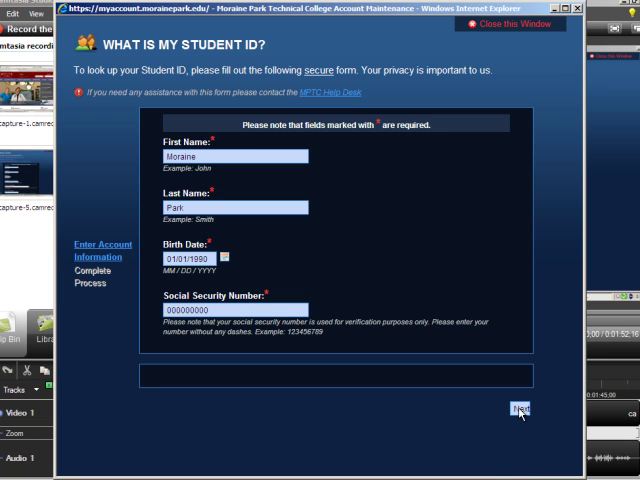
pyautogui.click(520, 410)
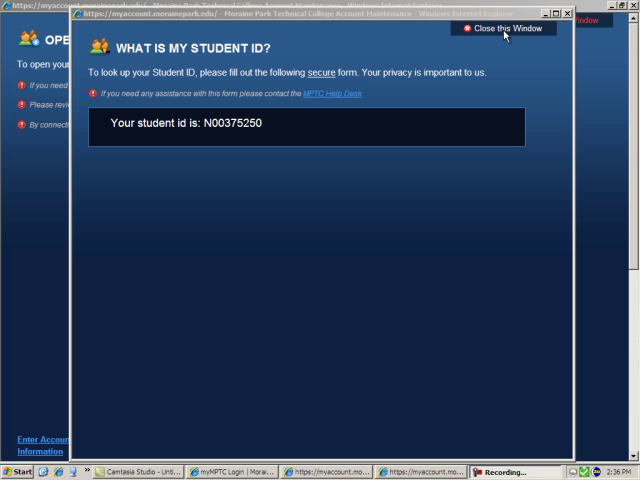
pyautogui.click(504, 28)
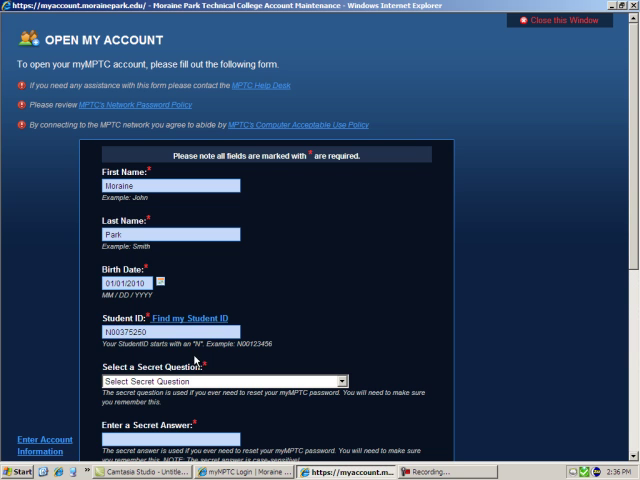
pyautogui.scroll(-3)
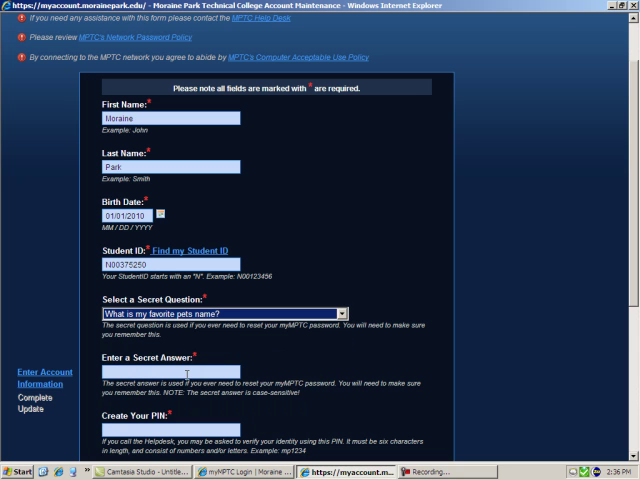
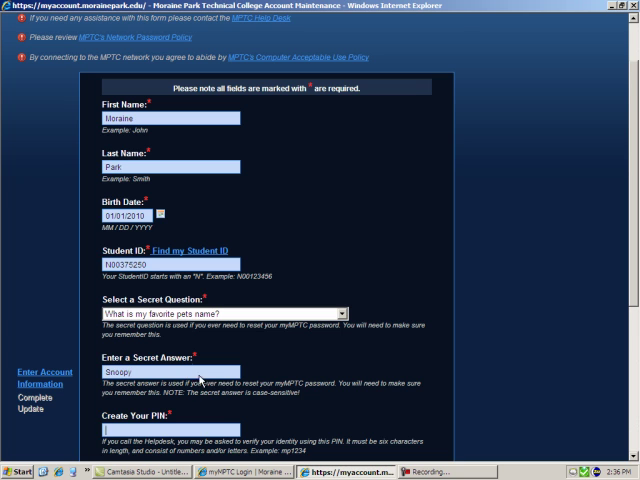
pyautogui.scroll(-3)
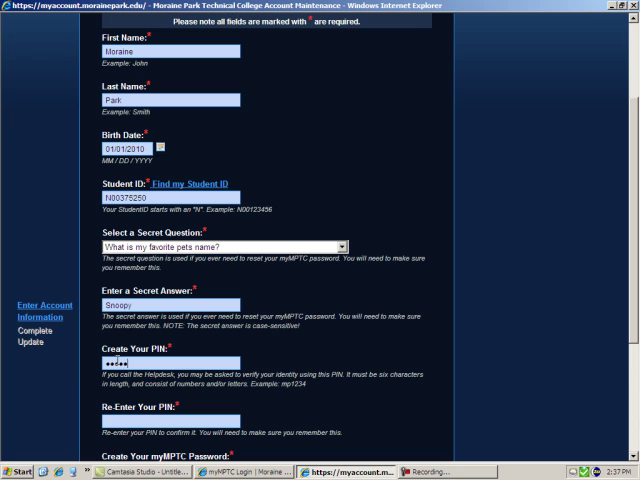
pyautogui.press('backspace')
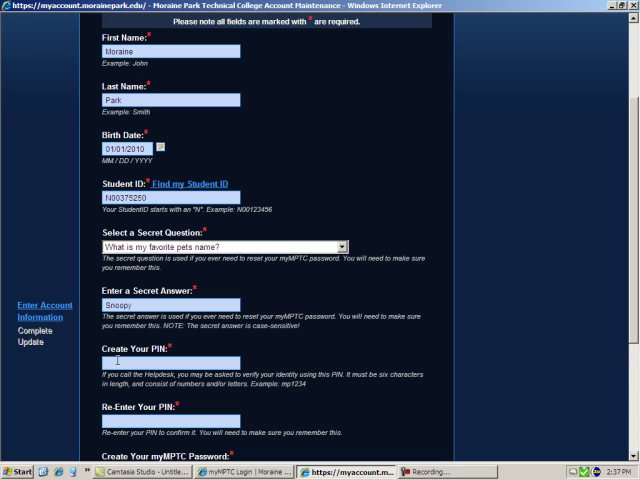
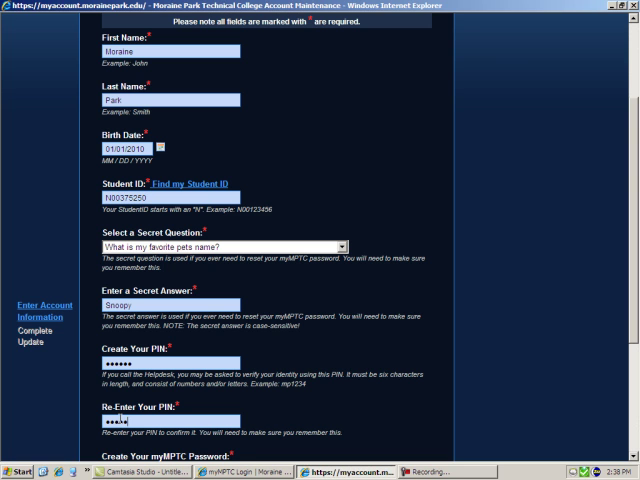
pyautogui.scroll(-3)
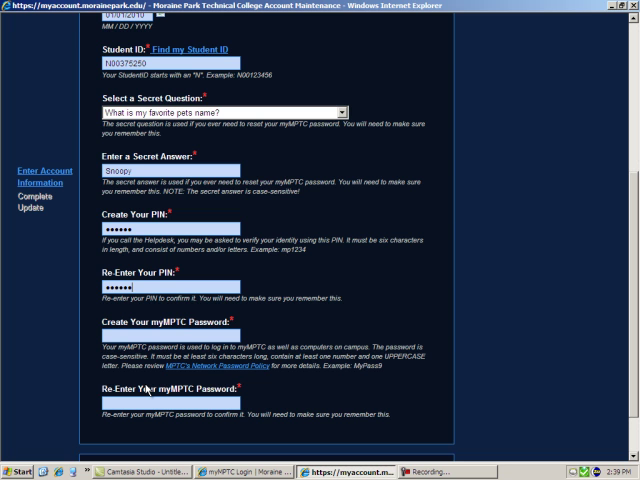
# Enter the myMPTC password in both the create and re-enter password fields.
pyautogui.scroll(-3)
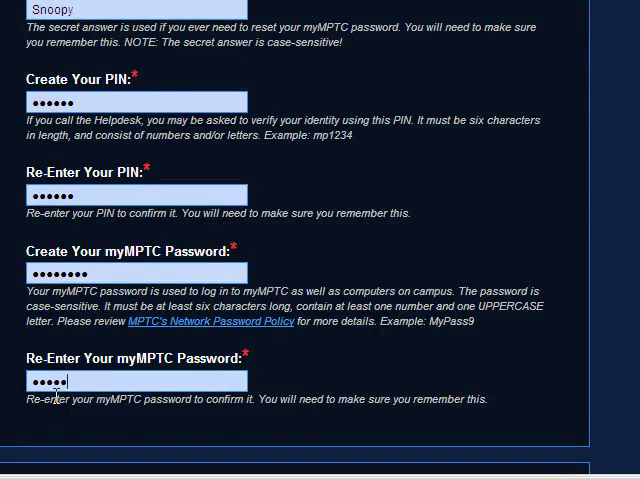
pyautogui.scroll(3)
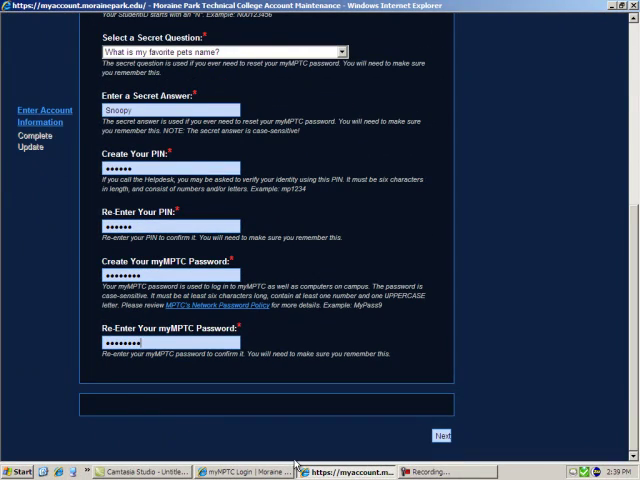